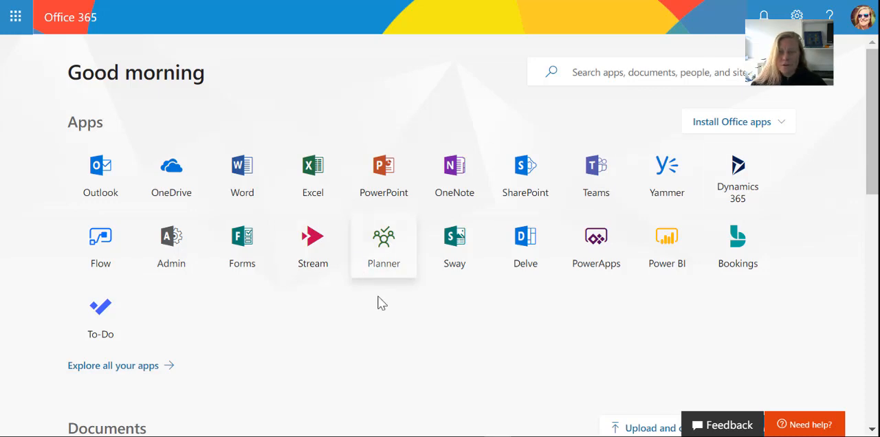
Launch Sway from its app tile on the Office 365 home page.
{"action": "left_click", "coordinate": [453, 237]}
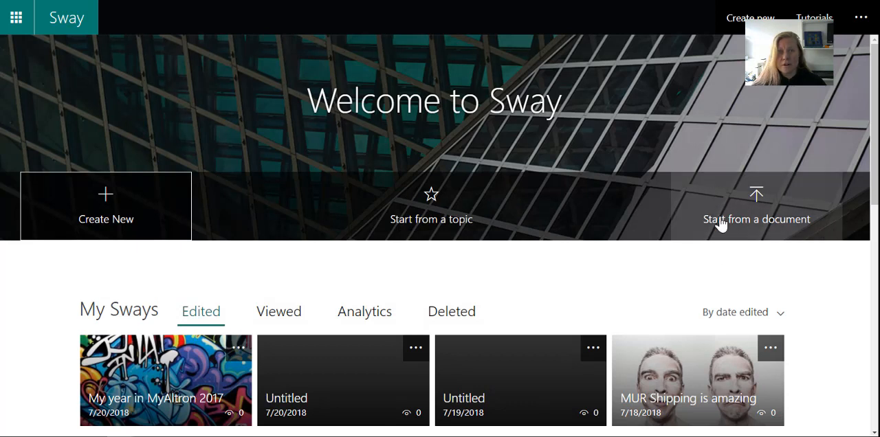
{"action": "mouse_move", "coordinate": [561, 222]}
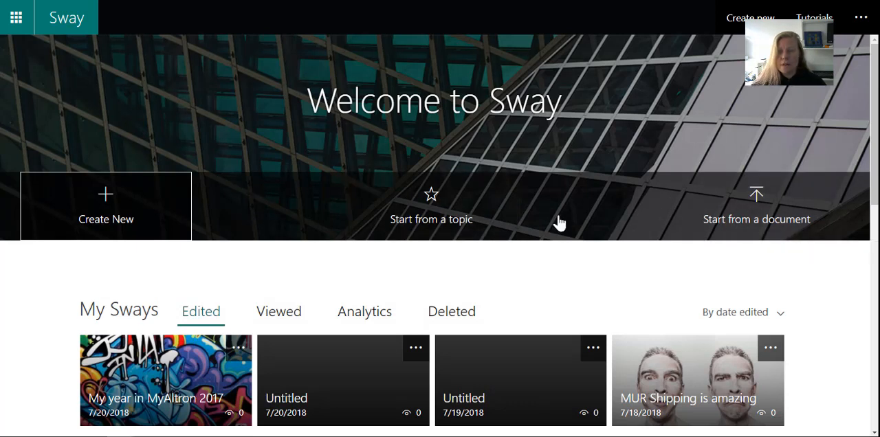
{"action": "mouse_move", "coordinate": [255, 233]}
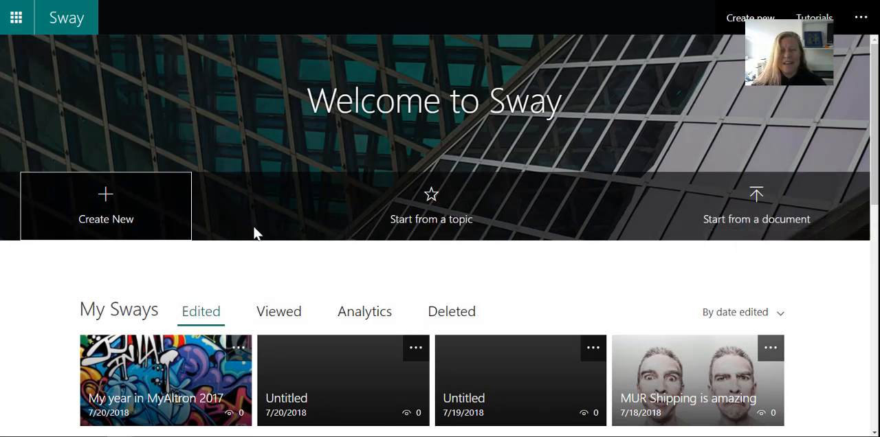
{"action": "scroll", "scroll_direction": "down", "scroll_amount": 3}
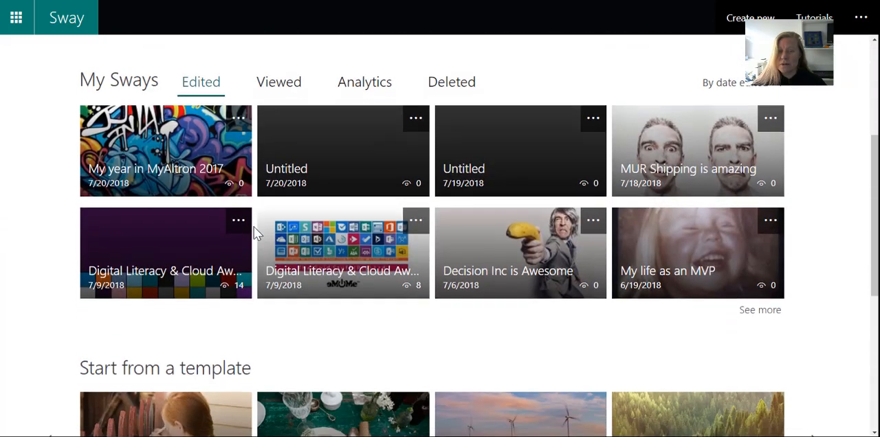
{"action": "scroll", "scroll_direction": "down", "scroll_amount": 3}
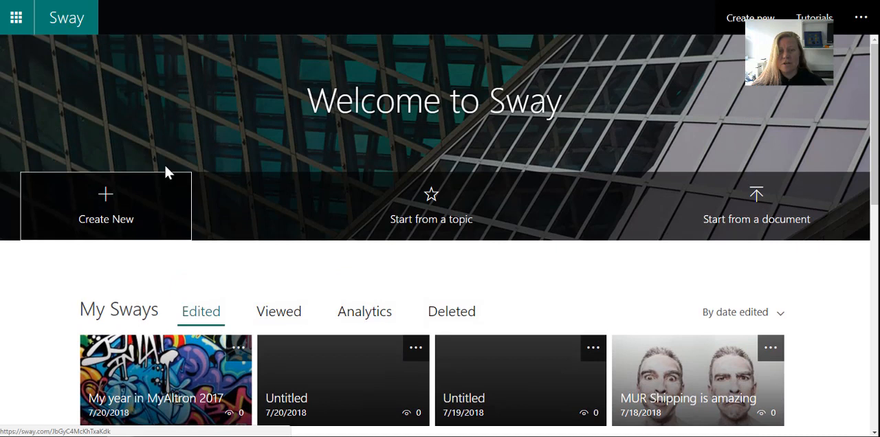
{"action": "mouse_move", "coordinate": [556, 276]}
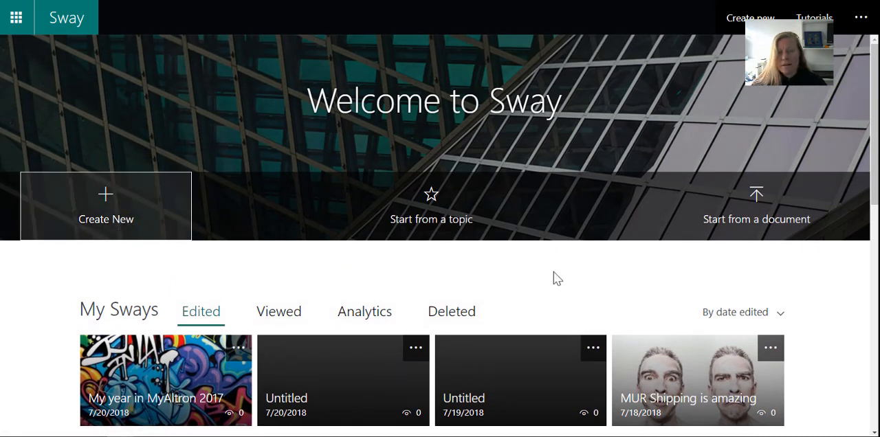
{"action": "mouse_move", "coordinate": [202, 319]}
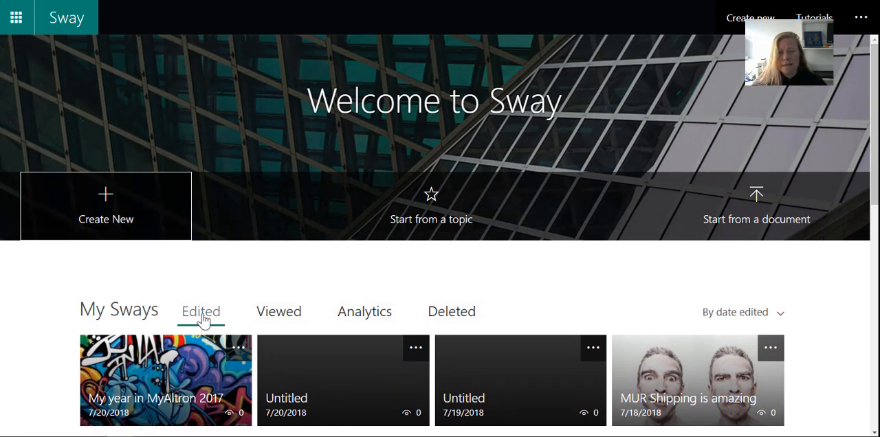
{"action": "mouse_move", "coordinate": [375, 320]}
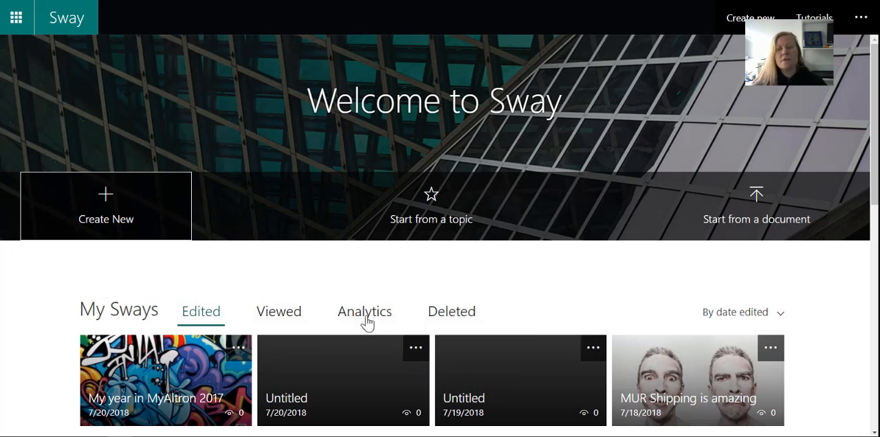
Show the Analytics tab for the Digital Literacy Sways: views, time spent, completion.
{"action": "left_click", "coordinate": [364, 312]}
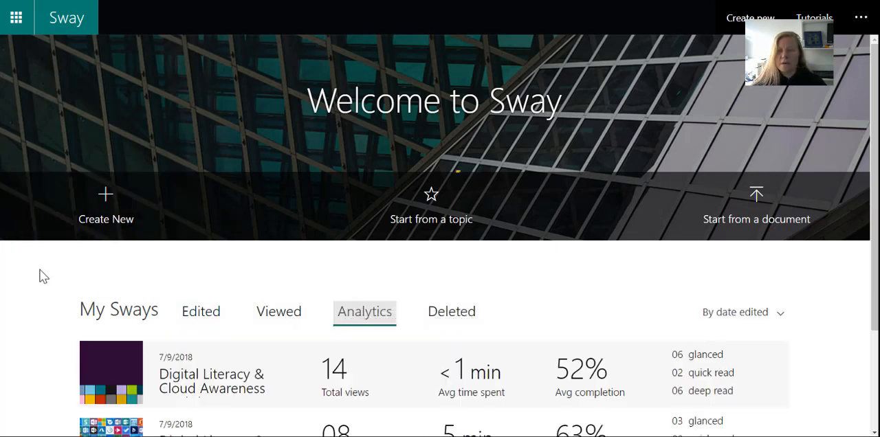
{"action": "scroll", "scroll_direction": "down", "scroll_amount": 3}
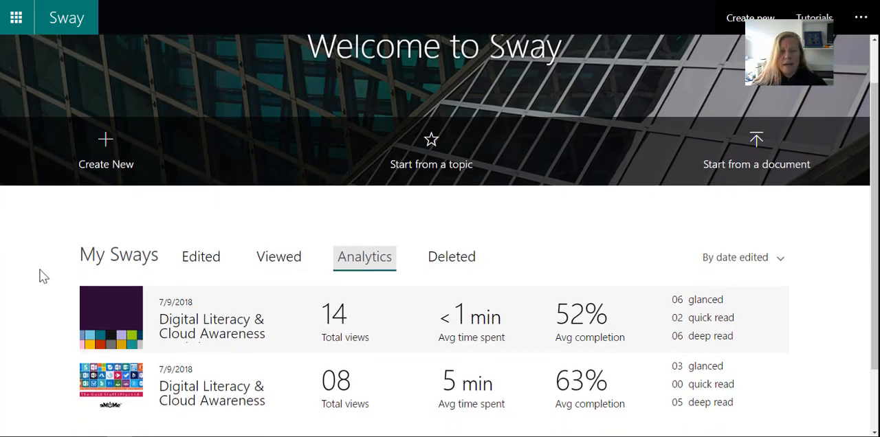
{"action": "mouse_move", "coordinate": [241, 337]}
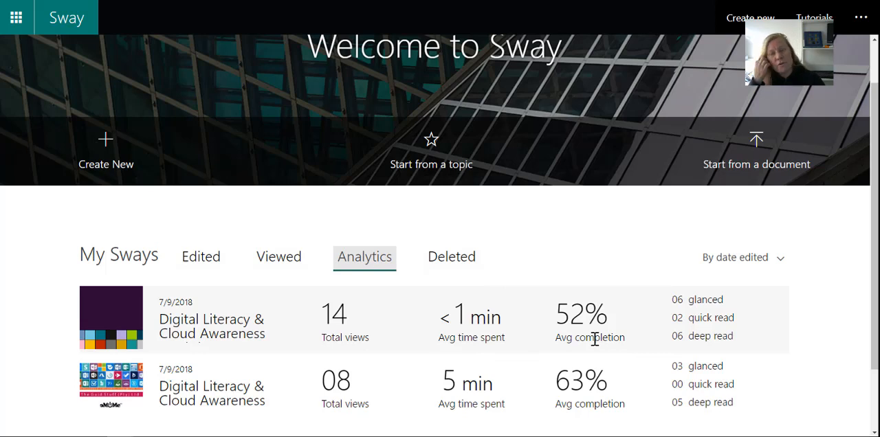
{"action": "mouse_move", "coordinate": [701, 299]}
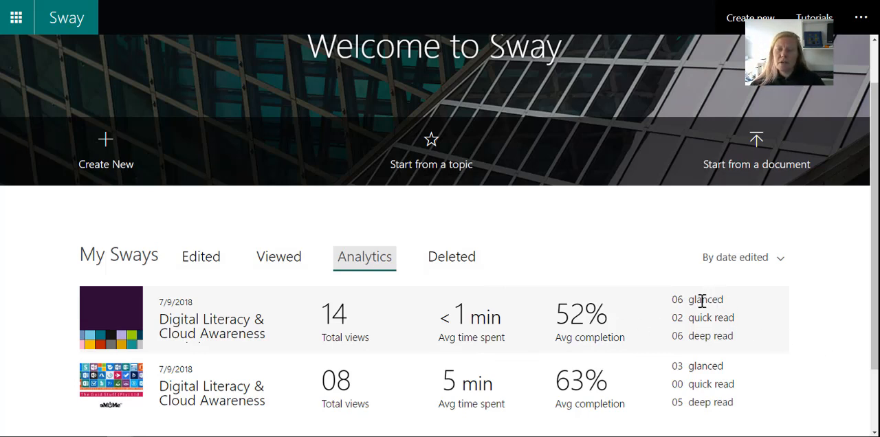
{"action": "mouse_move", "coordinate": [775, 348]}
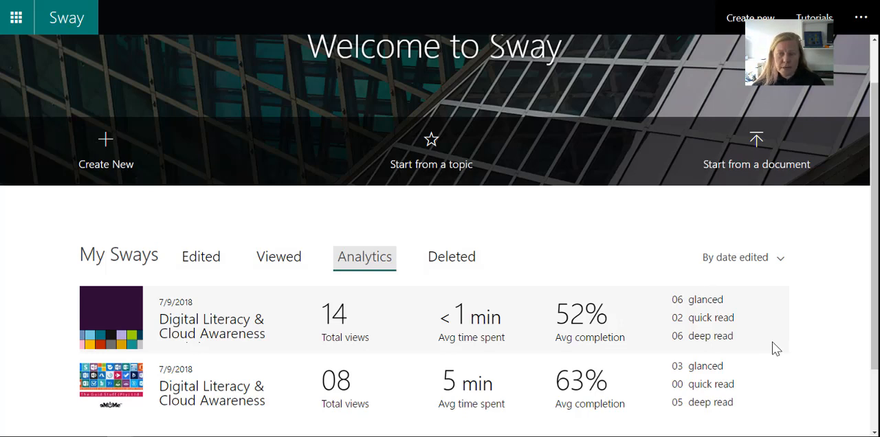
{"action": "mouse_move", "coordinate": [59, 328]}
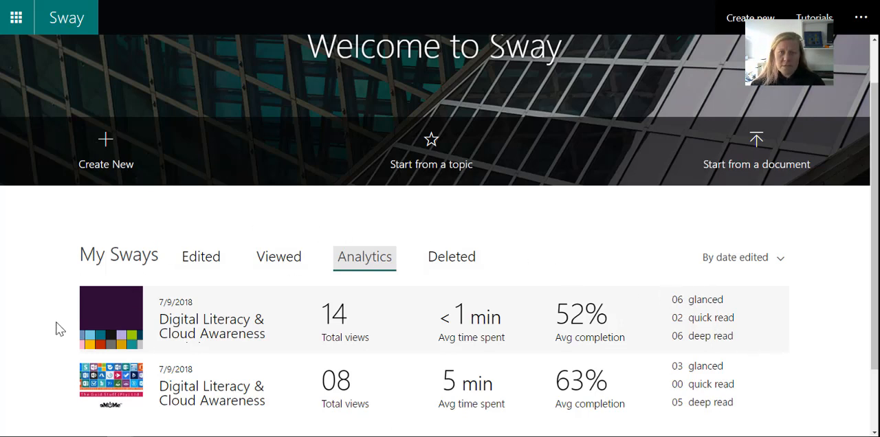